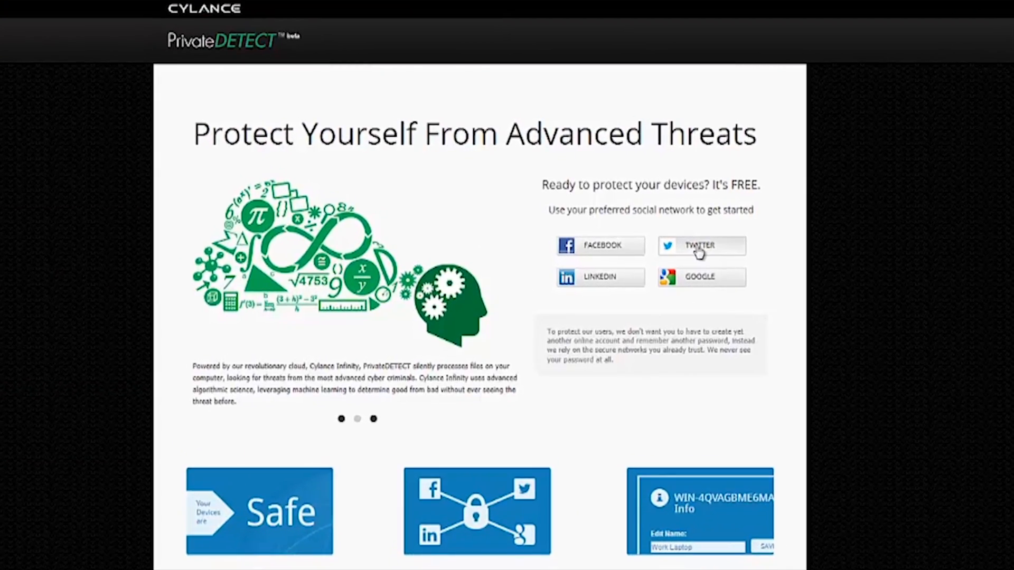
Step: Sign in with the Twitter account and authorize the Cylance app to reach the dashboard
left_click(701, 246)
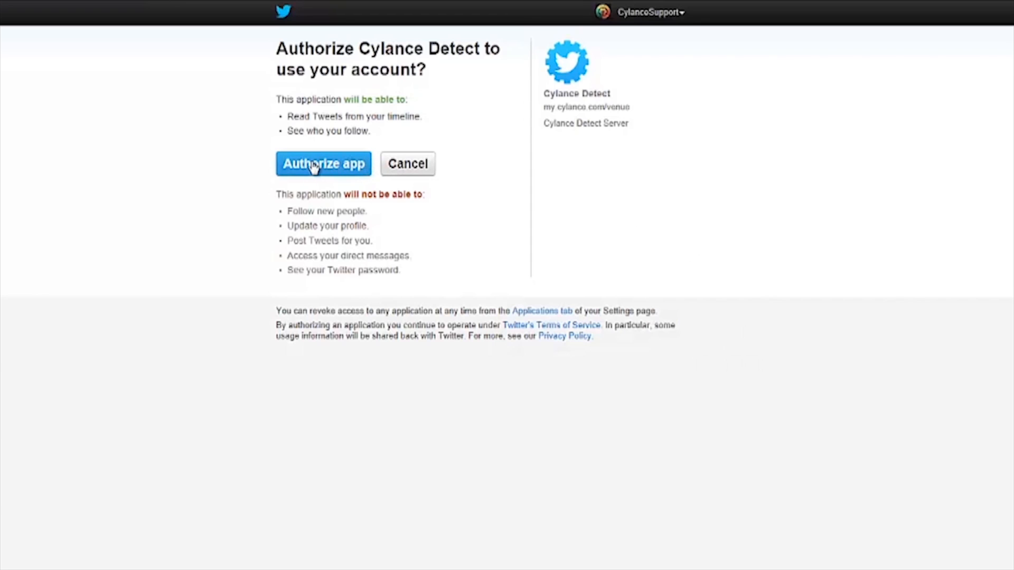
left_click(323, 163)
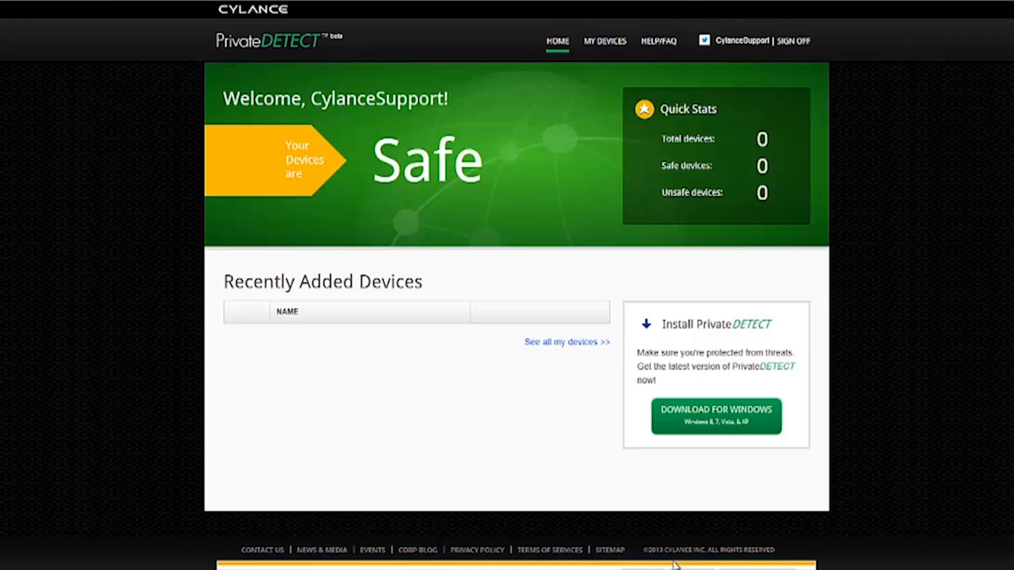
Step: Download the Windows installer, accept the license terms, install PrivateDETECT and close Setup Successful
left_click(715, 416)
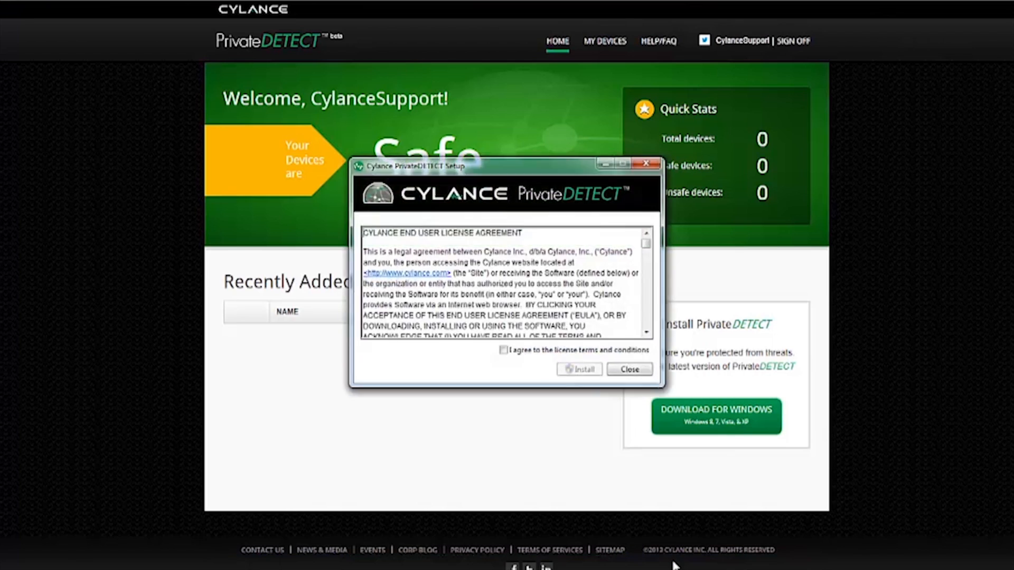
left_click(504, 350)
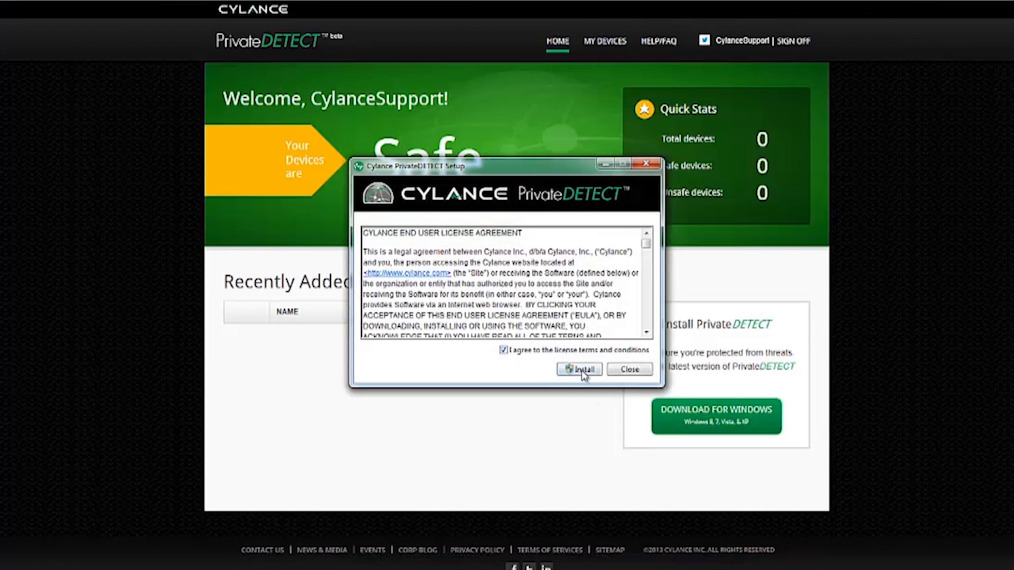
left_click(577, 369)
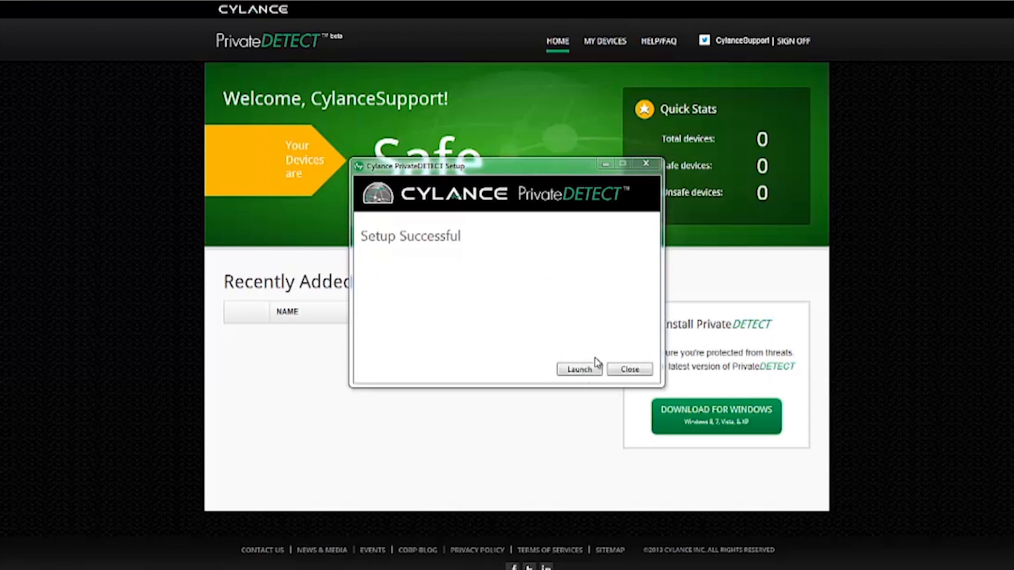
left_click(628, 370)
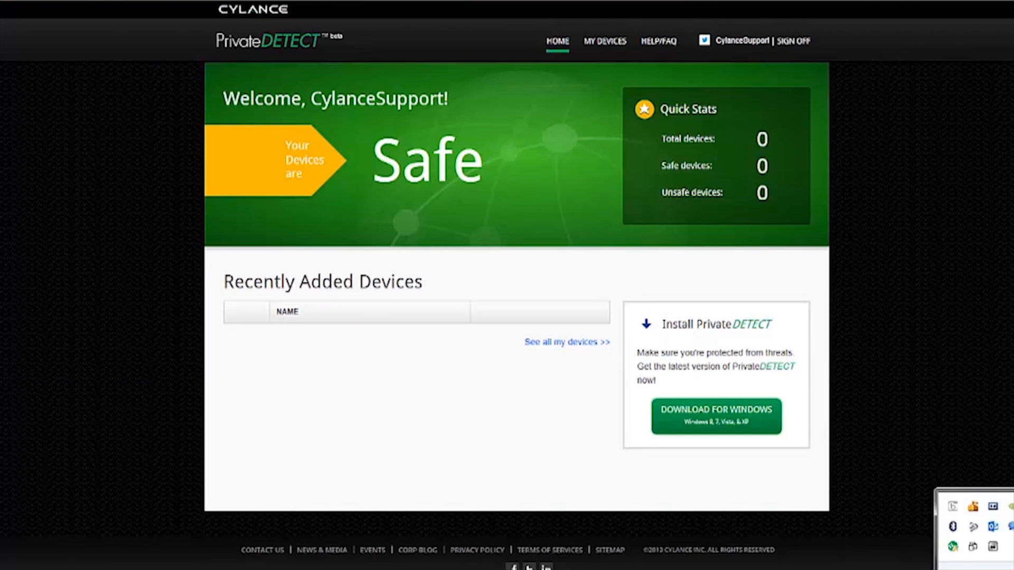
Step: Check the new device's Active Threats shows none from the tray panel, then return Home
left_click(952, 546)
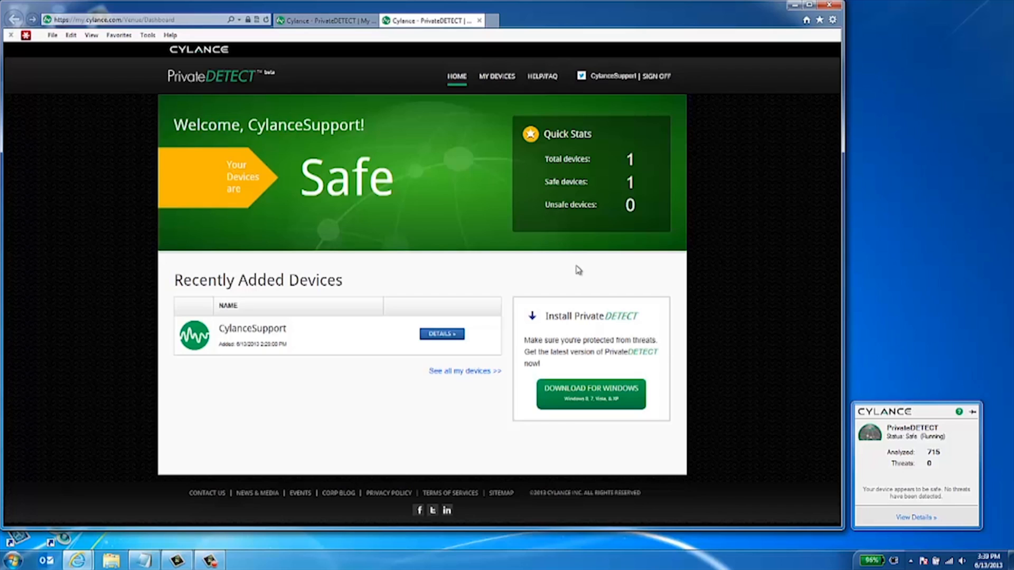
left_click(442, 334)
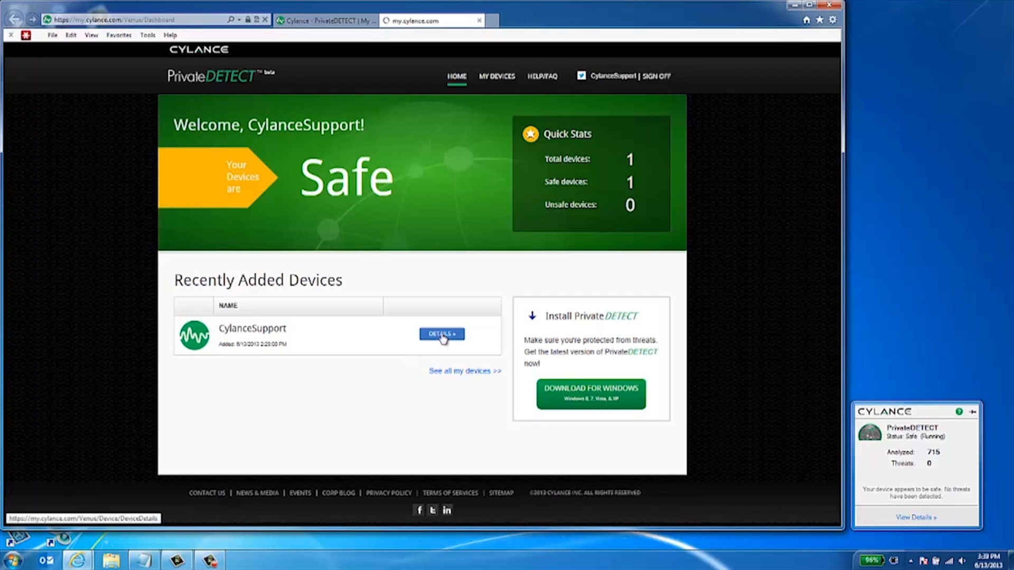
left_click(442, 334)
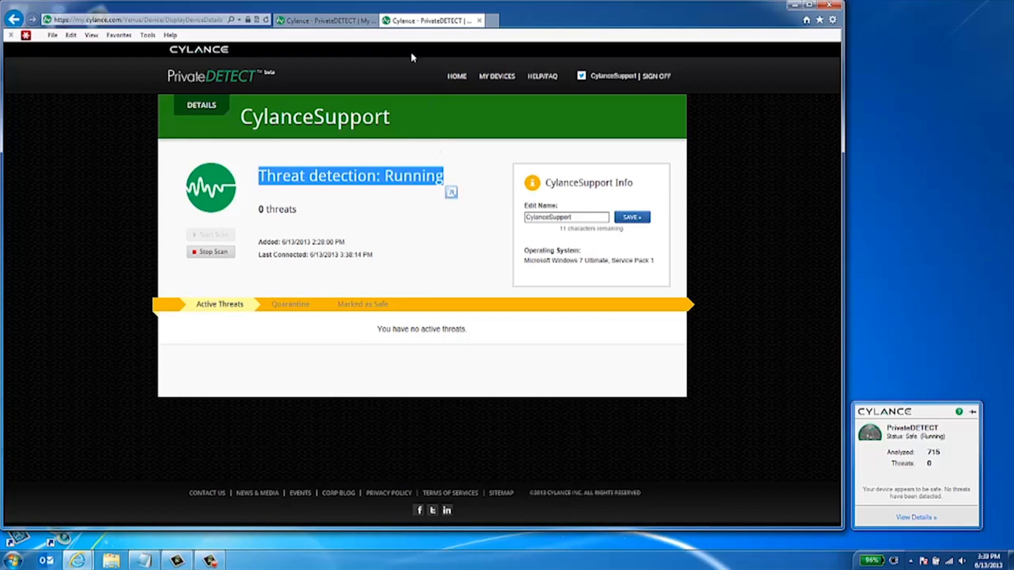
left_click(457, 76)
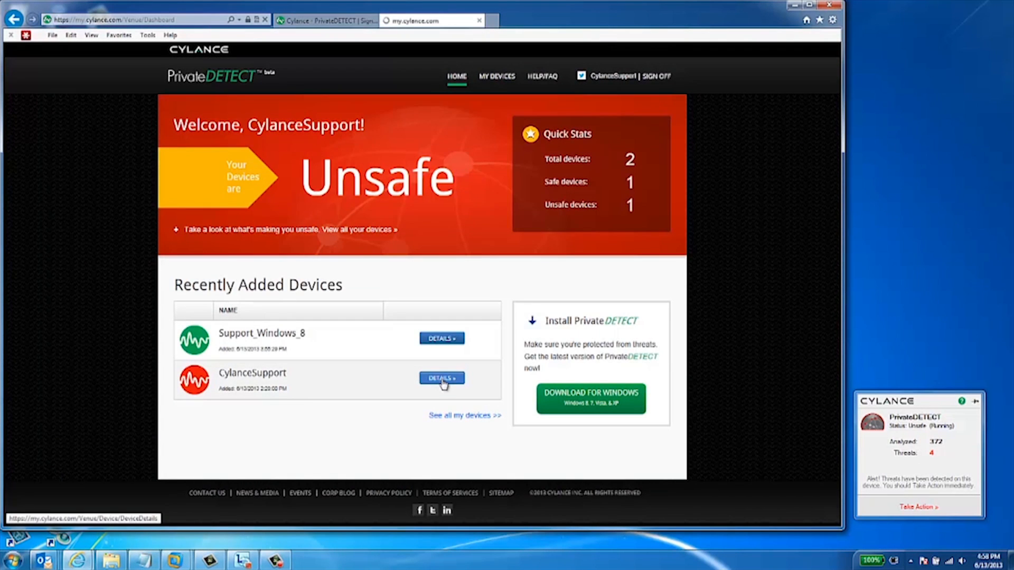
Step: Quarantine Running Process.zip on the unsafe device and confirm it in the Quarantine list
left_click(442, 378)
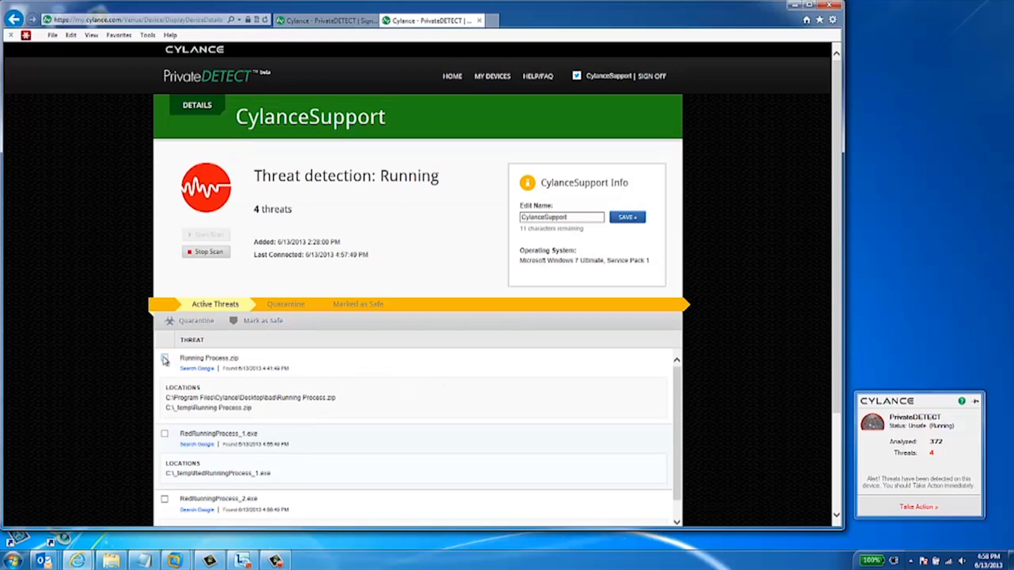
left_click(165, 358)
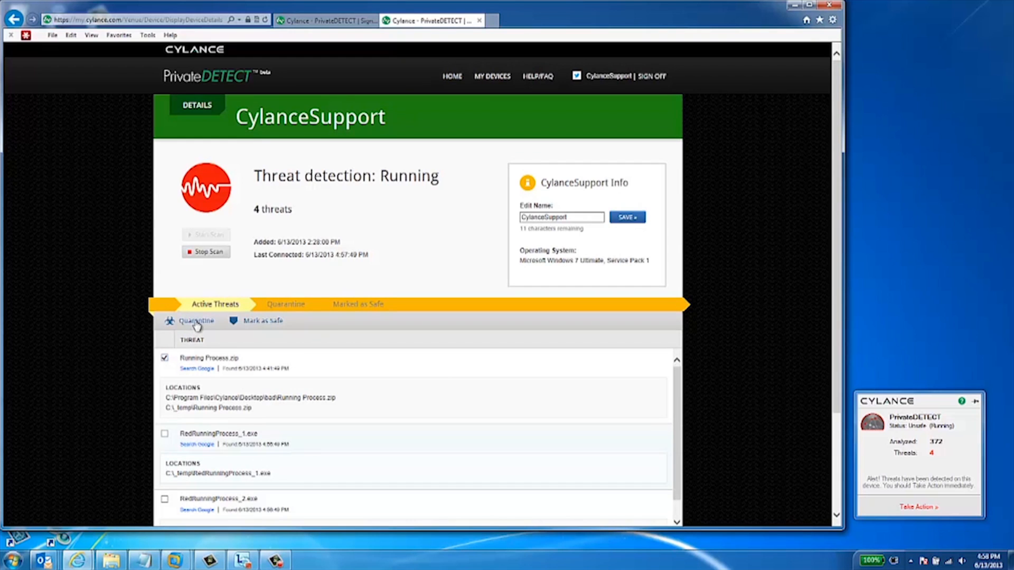
left_click(197, 321)
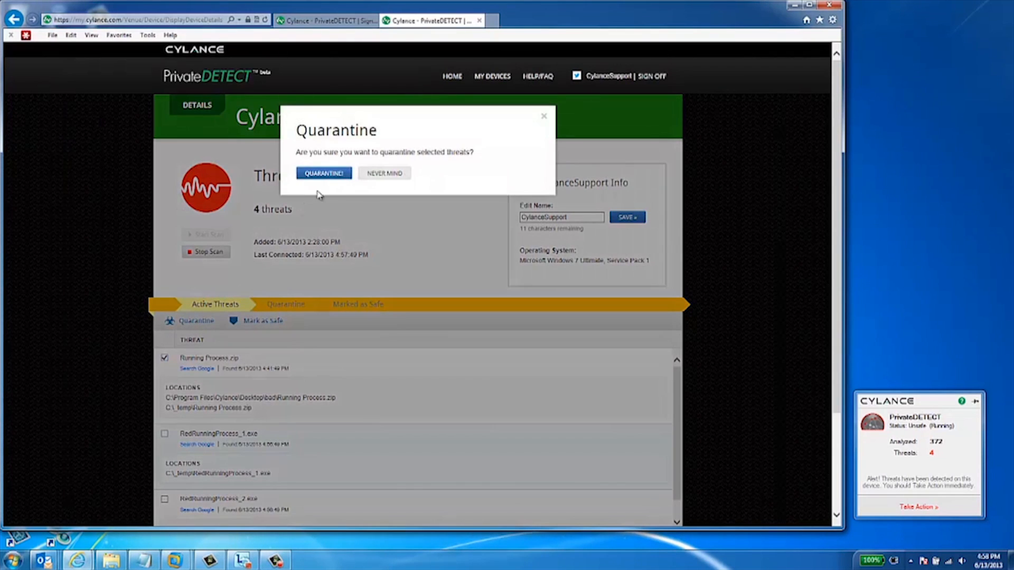
left_click(323, 172)
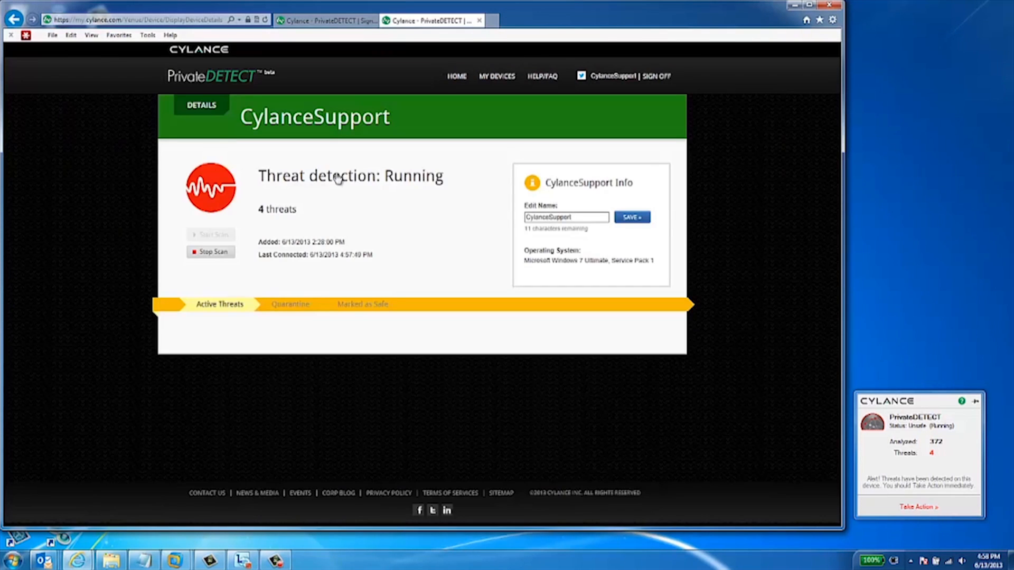
left_click(290, 304)
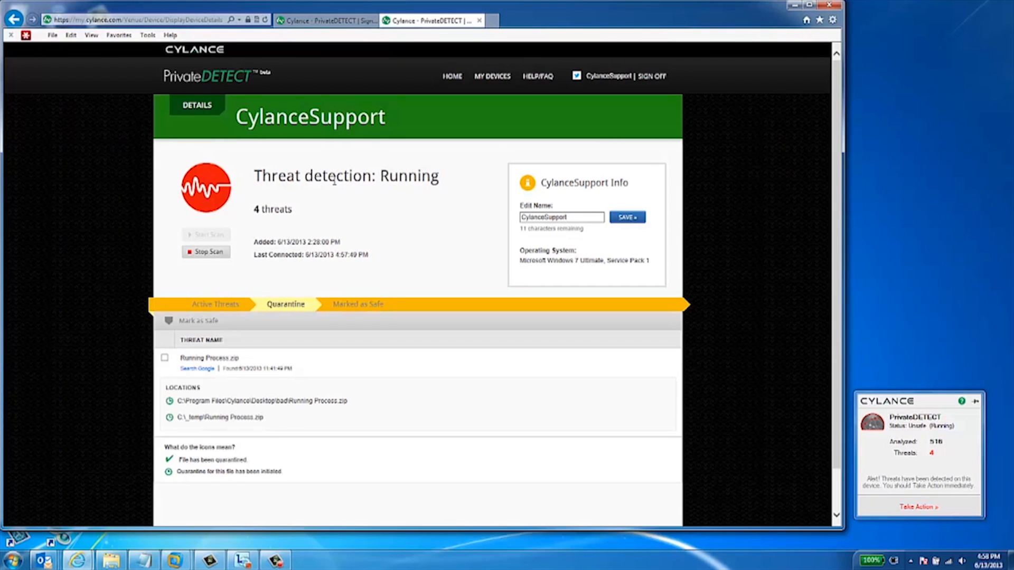
mouse_move(261, 323)
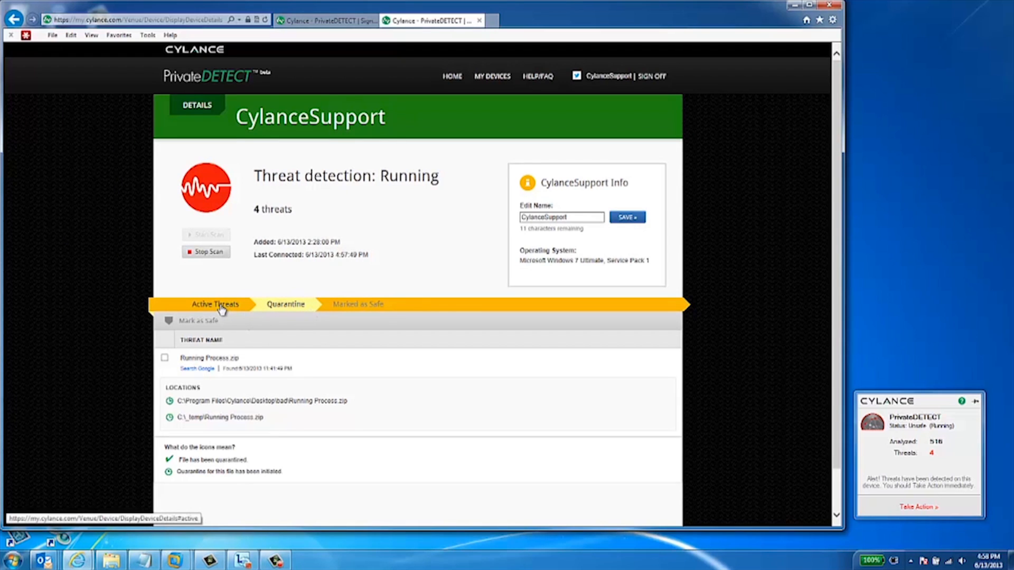
Step: Mark RedRunningProcess_2.exe as safe from the Active Threats list and confirm
left_click(214, 305)
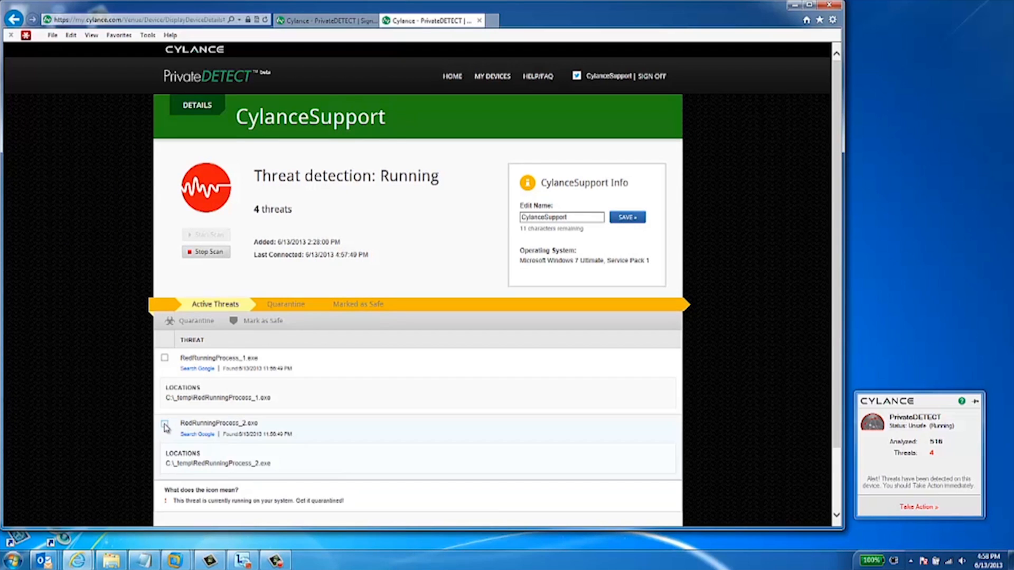
left_click(164, 426)
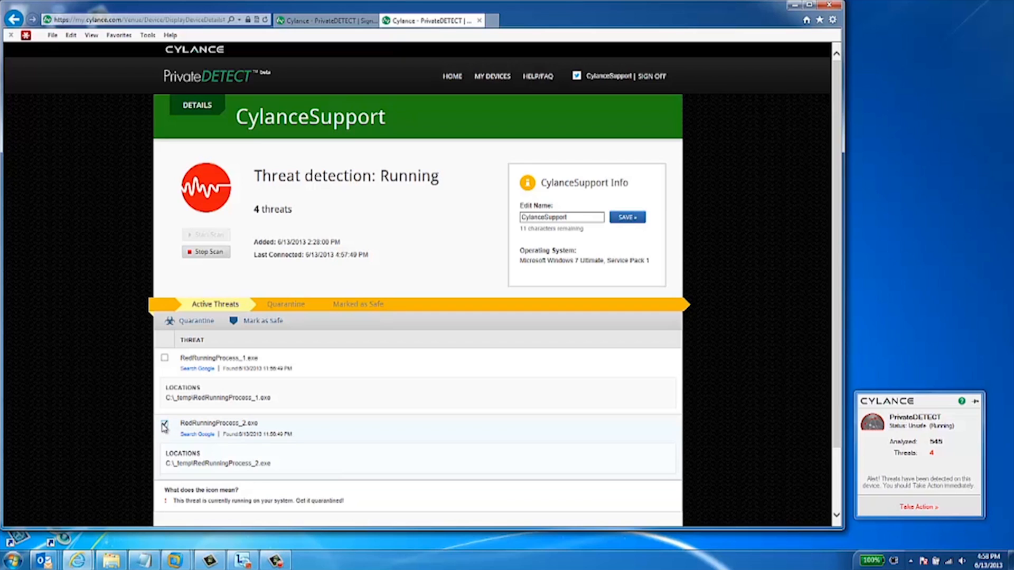
left_click(263, 322)
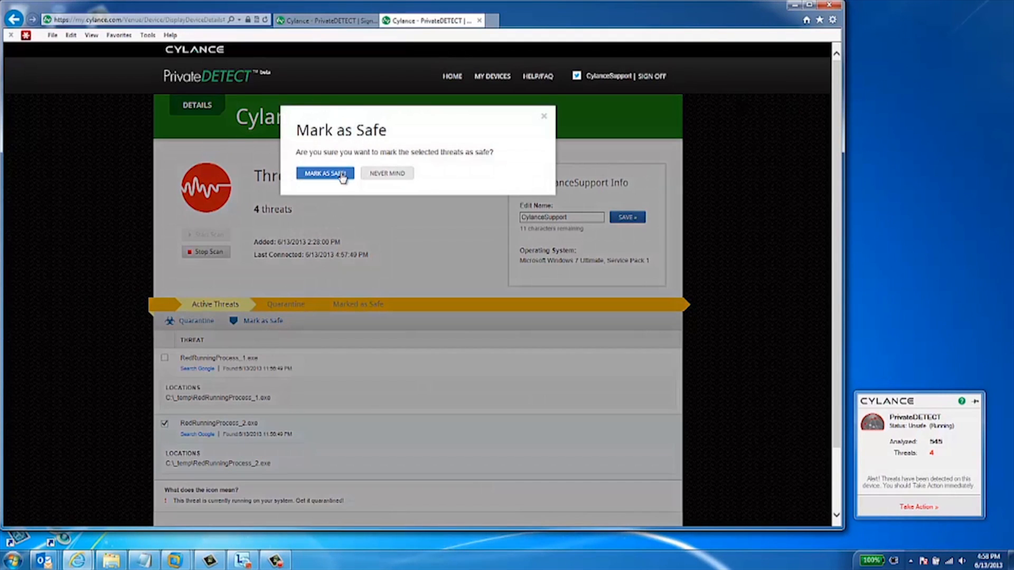
left_click(324, 173)
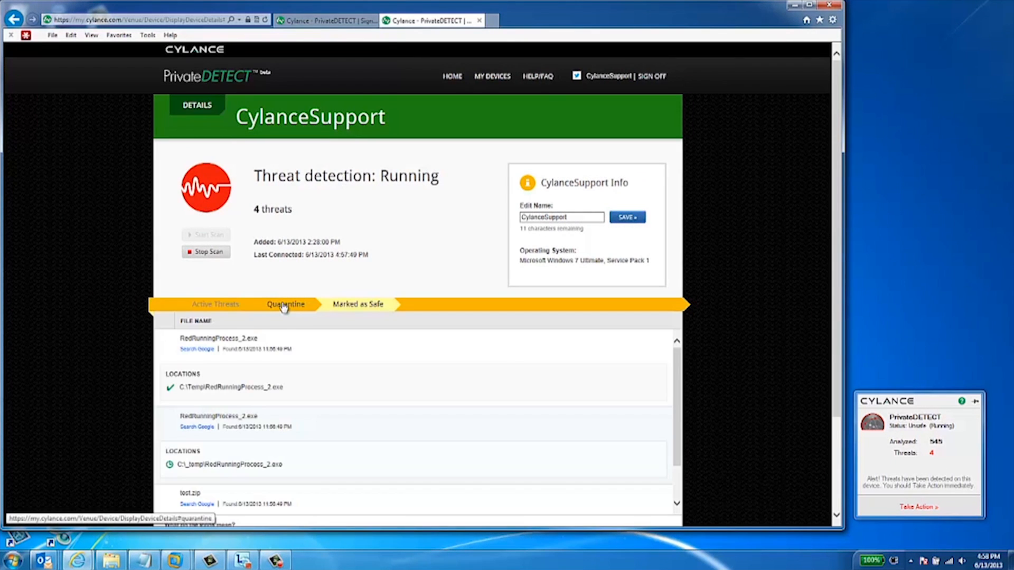
Step: Review the Quarantine list and select the quarantined Running Process.zip file
left_click(285, 305)
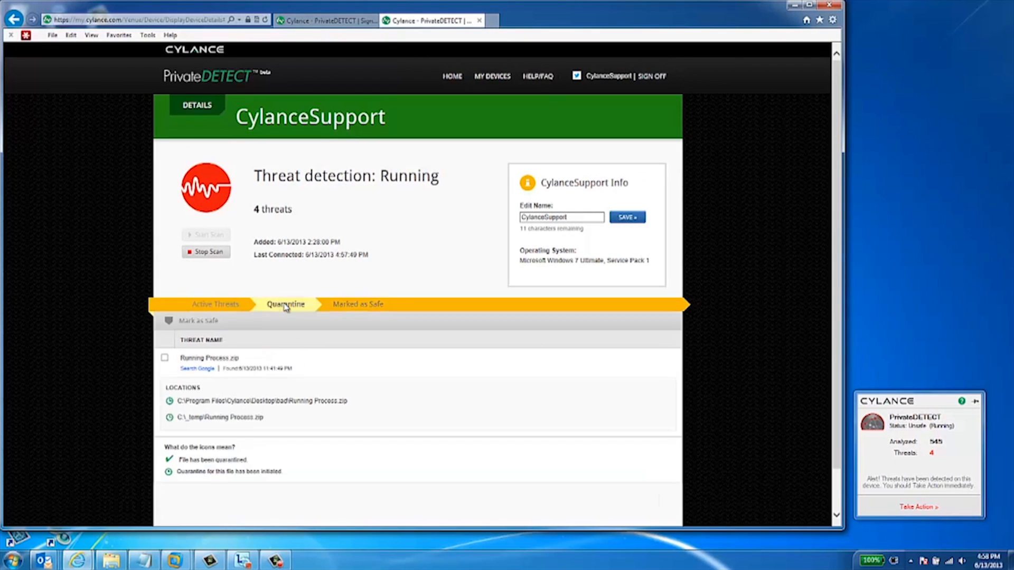
left_click(165, 358)
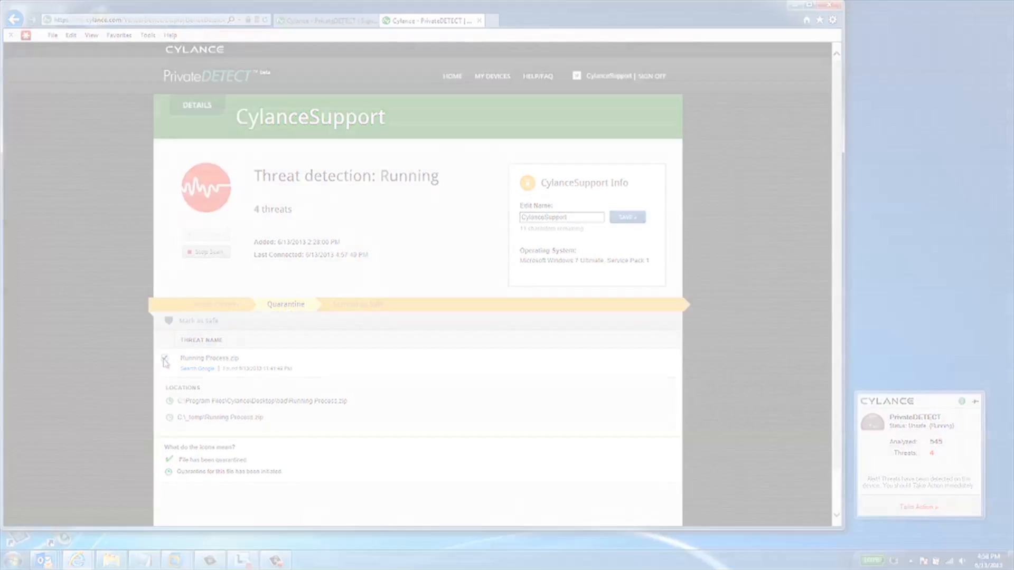